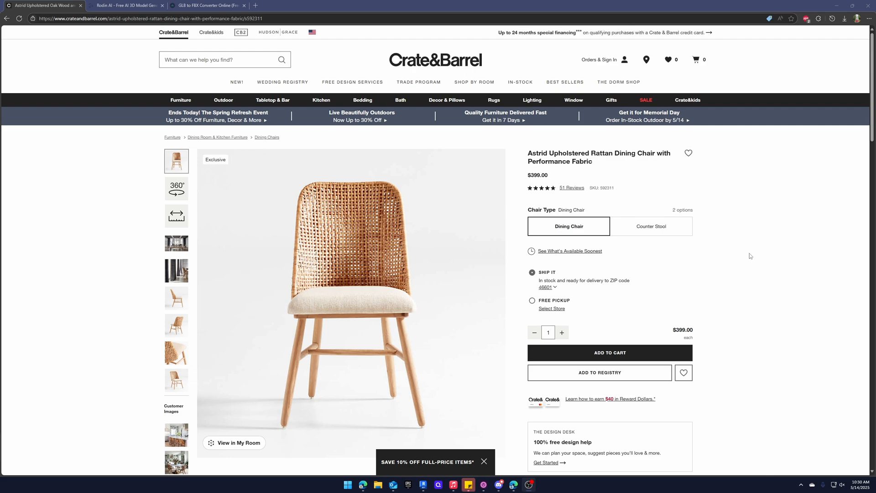
pyautogui.moveTo(159, 334)
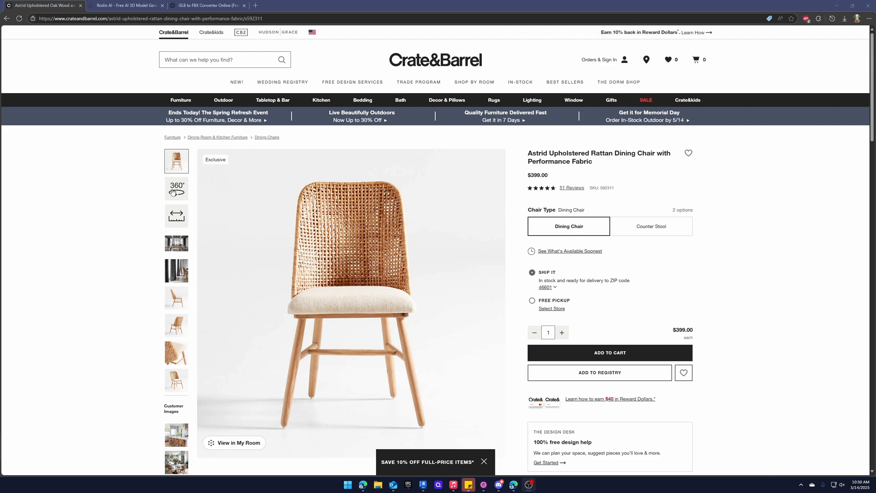
# Step: Spin the chair's 360° view, then browse its side-view and three-quarter product photos
pyautogui.click(176, 188)
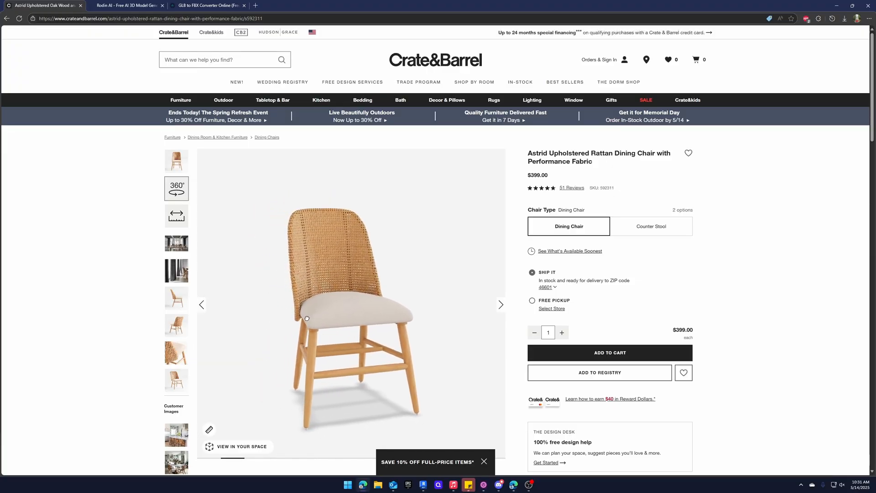
pyautogui.moveTo(307, 317); pyautogui.dragTo(368, 323)
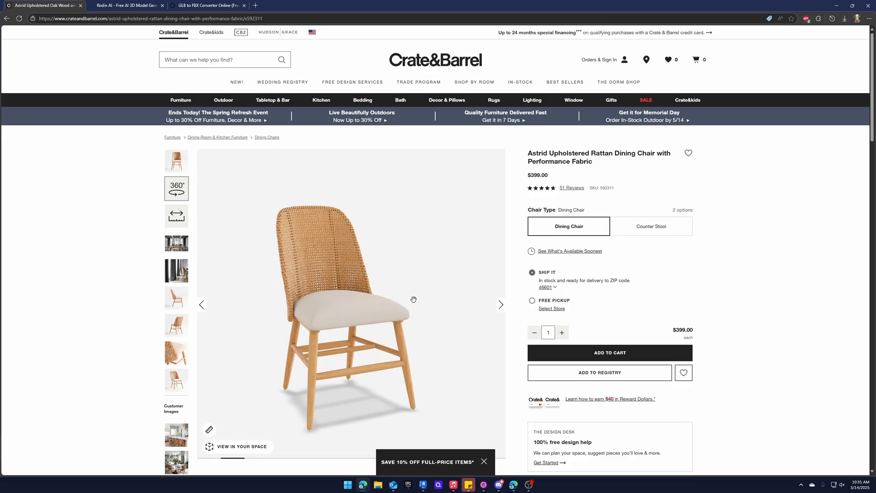
pyautogui.moveTo(346, 255)
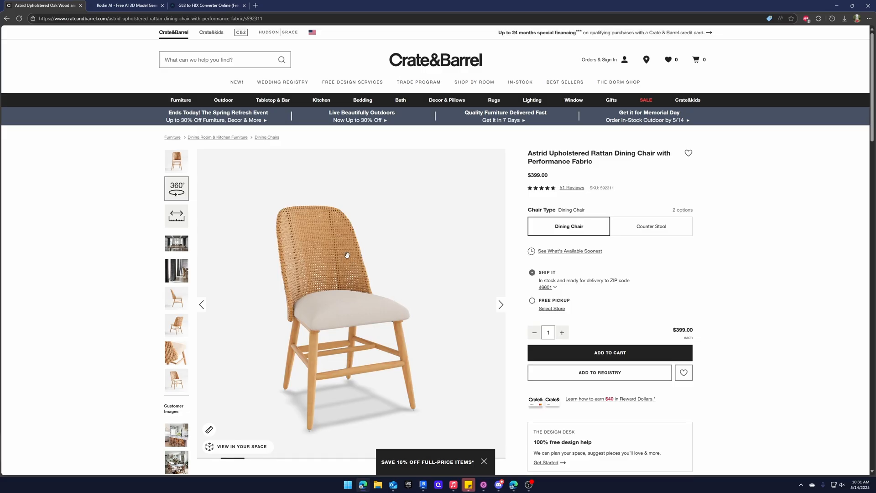
pyautogui.moveTo(344, 288)
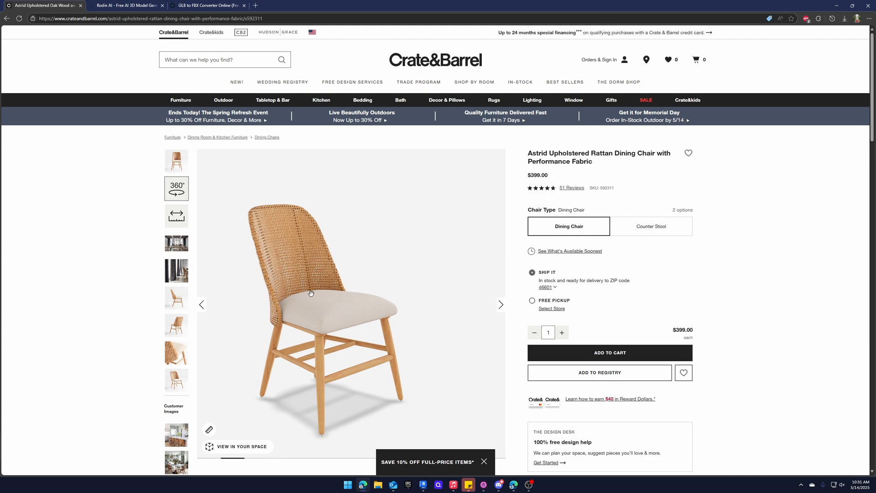
pyautogui.click(176, 325)
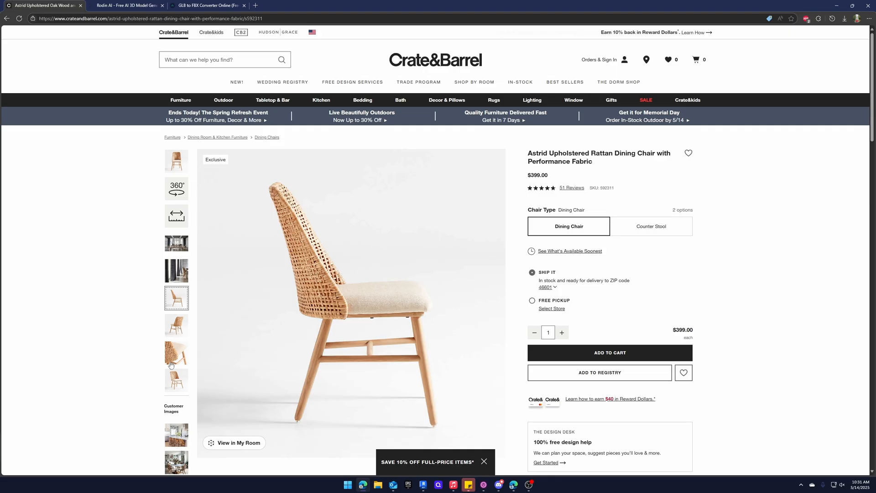
pyautogui.click(176, 380)
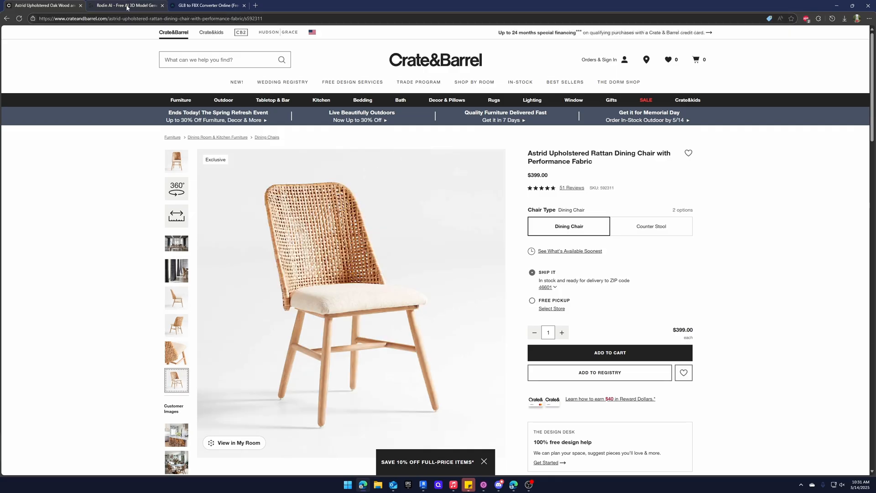
# Step: Switch to the Rodin AI tab showing the Hyper3D Rodin home page with its image input
pyautogui.click(126, 5)
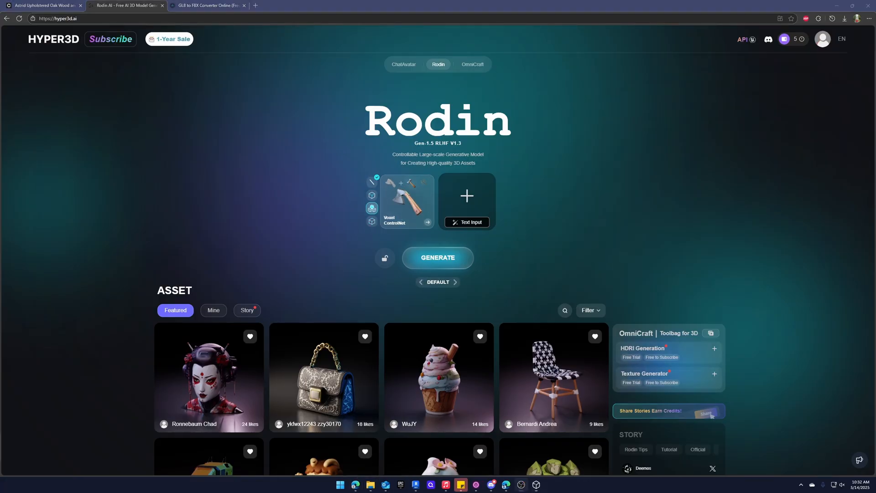
pyautogui.click(371, 221)
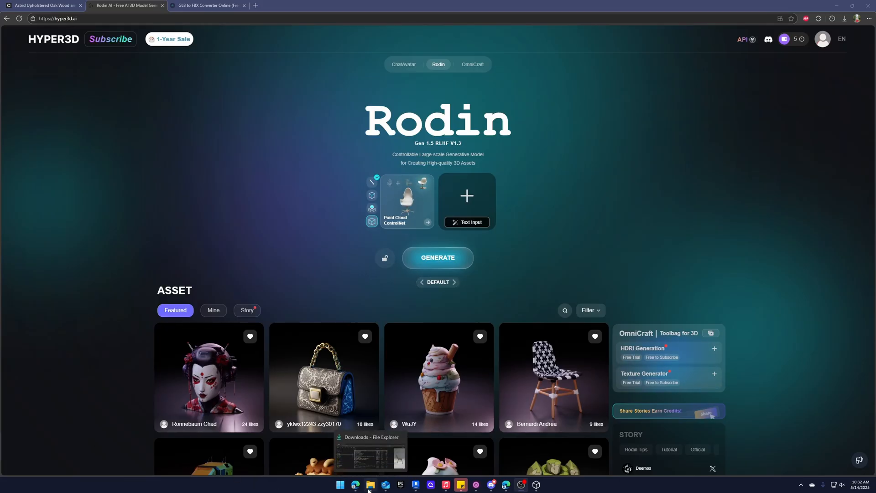
# Step: Orbit the generated rattan chair GLB from its front, top-down on the seat and a three-quarter angle
pyautogui.click(372, 182)
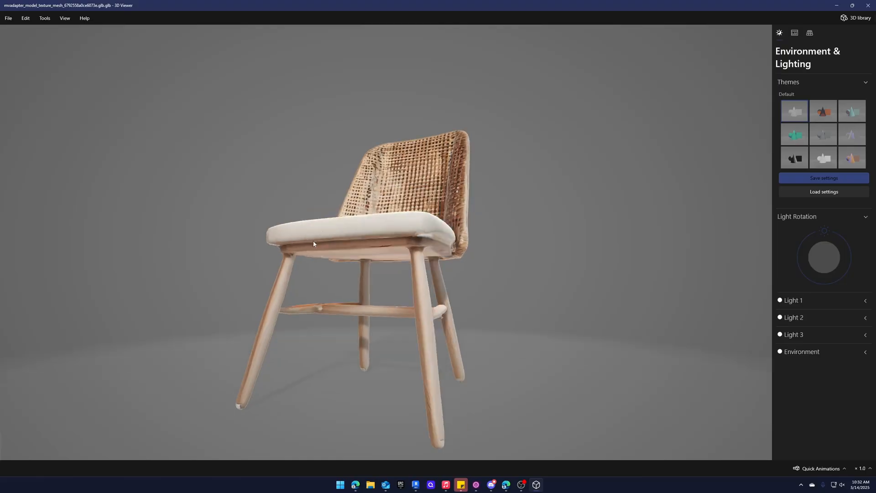
pyautogui.moveTo(313, 243); pyautogui.dragTo(273, 280)
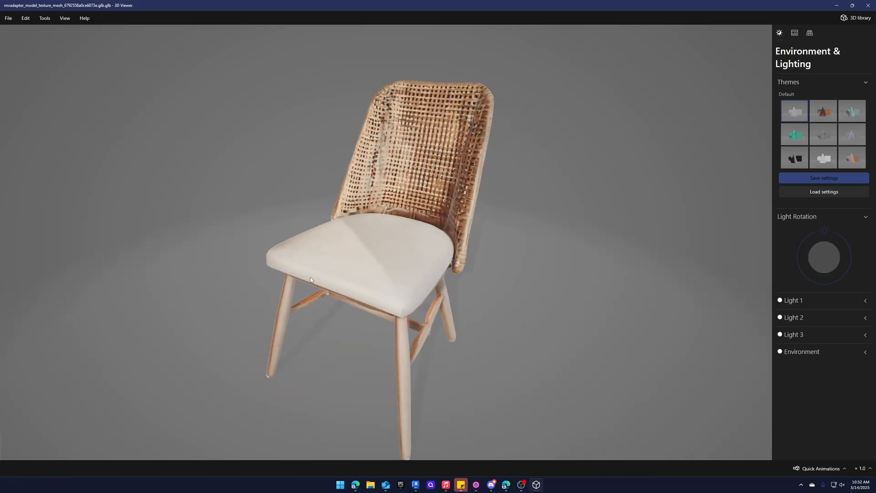
pyautogui.moveTo(310, 279); pyautogui.dragTo(413, 277)
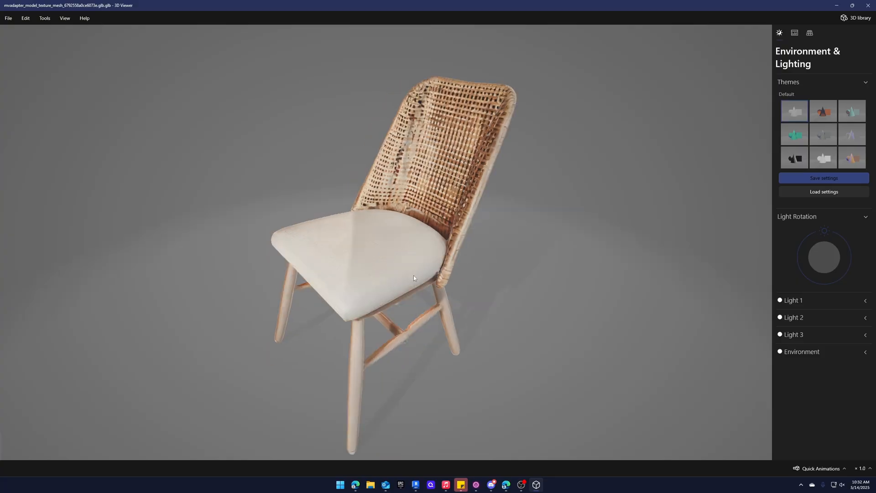
pyautogui.moveTo(415, 277); pyautogui.dragTo(409, 260)
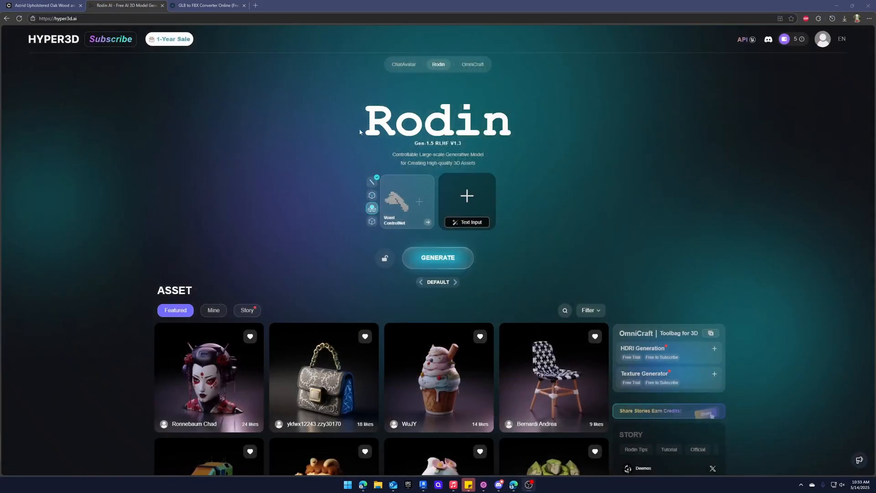
# Step: Return to the Crate&Barrel page, reopen the 360° view and toggle the developer tools with Ctrl+Shift+I
pyautogui.click(42, 5)
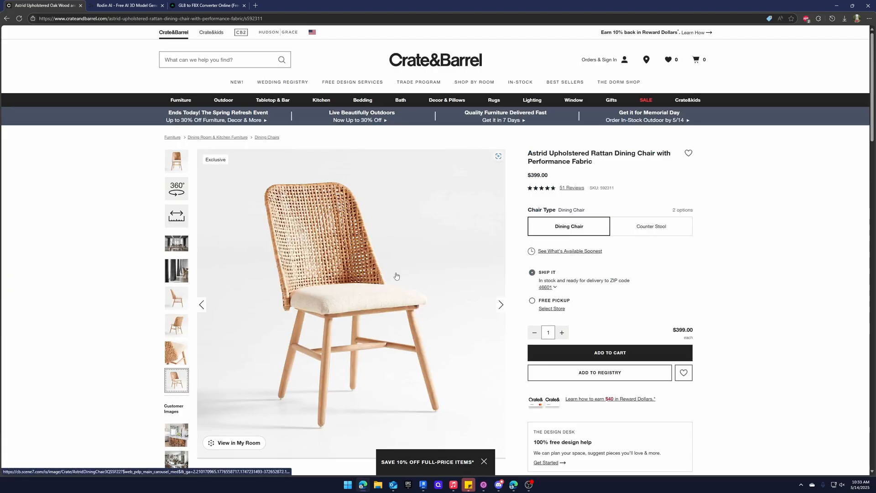
pyautogui.click(176, 188)
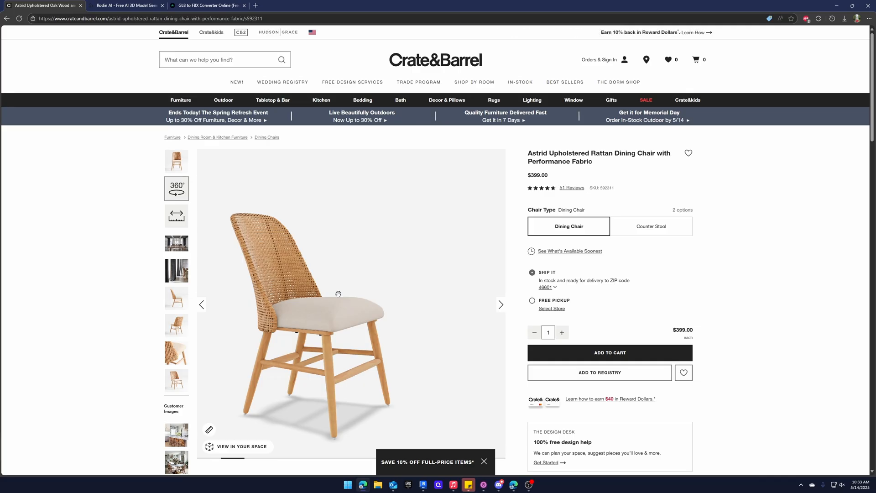
pyautogui.press('ctrl+shift+i')
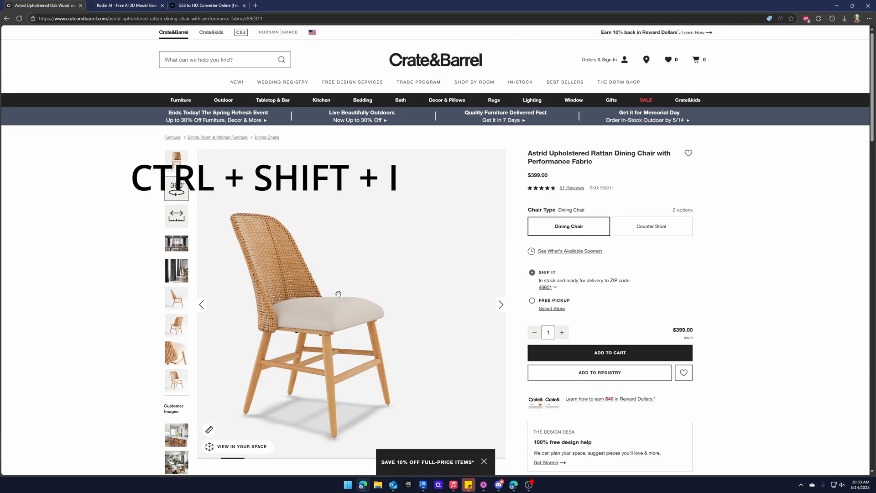
pyautogui.press('ctrl+shift+i')
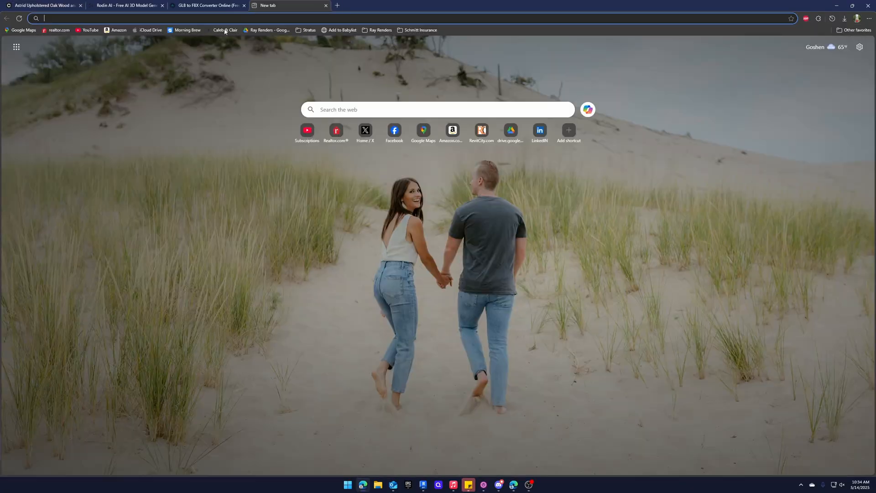
pyautogui.click(844, 18)
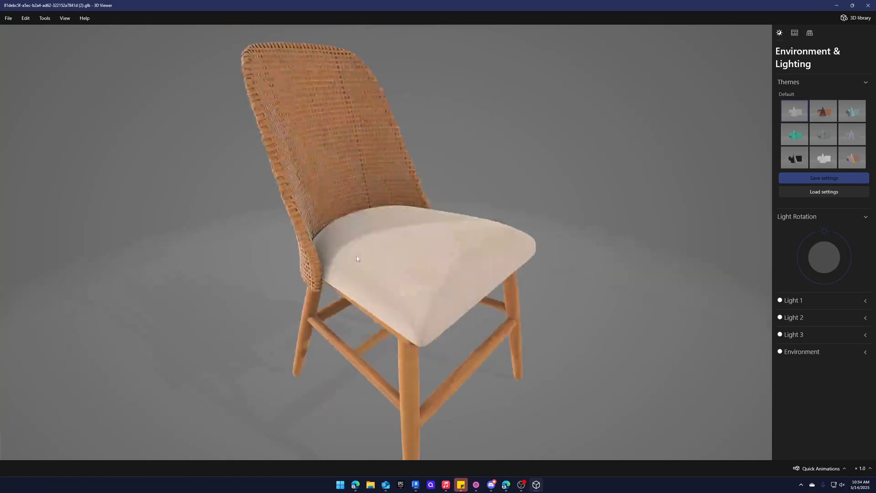
pyautogui.moveTo(358, 258); pyautogui.dragTo(398, 250)
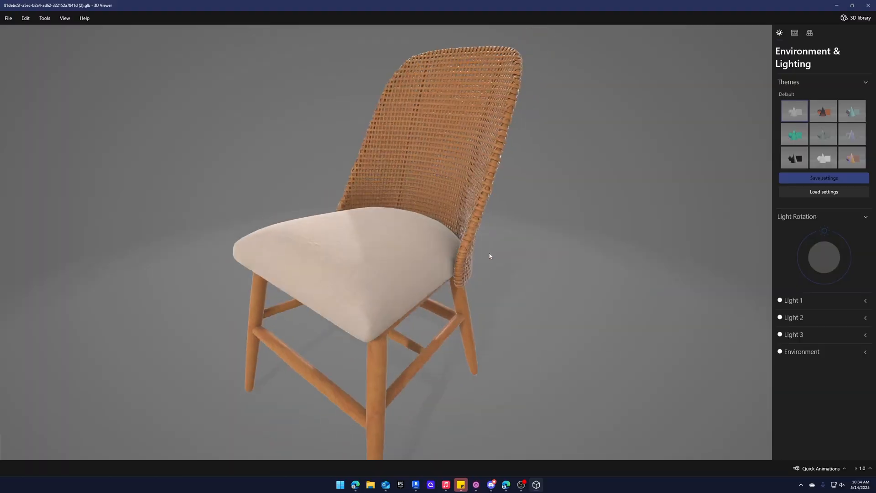
pyautogui.moveTo(489, 255); pyautogui.dragTo(533, 252)
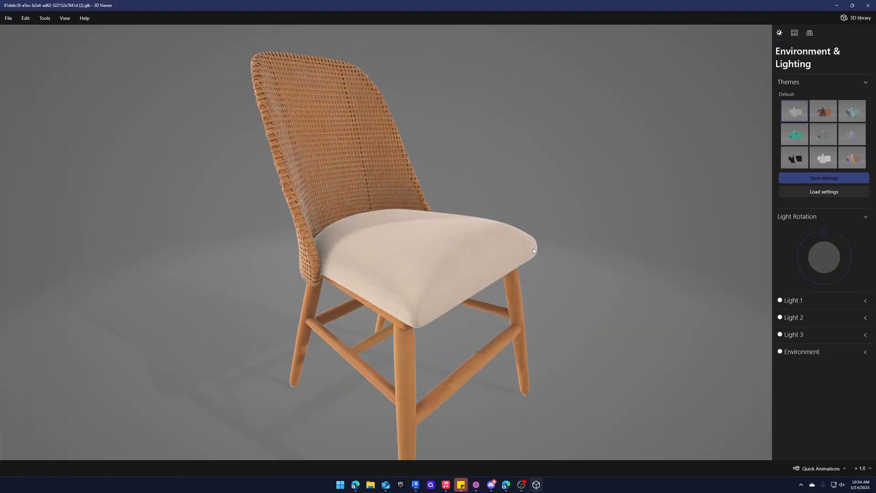
pyautogui.moveTo(534, 251); pyautogui.dragTo(445, 261)
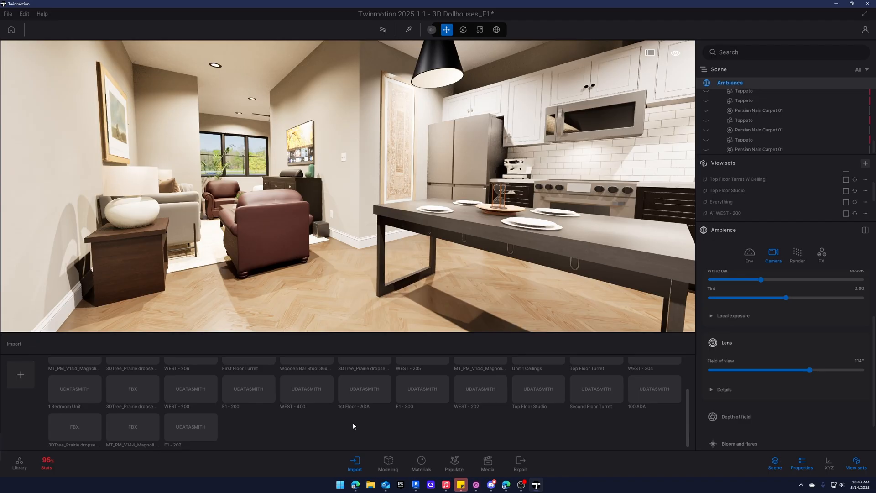
# Step: Import CrateandBarrel.glb from Downloads into the living room scene near the table
pyautogui.click(20, 374)
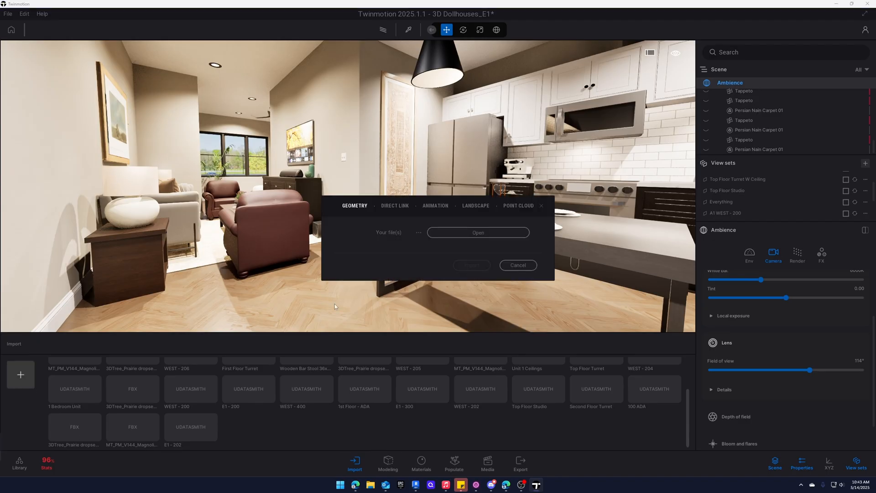
pyautogui.click(478, 233)
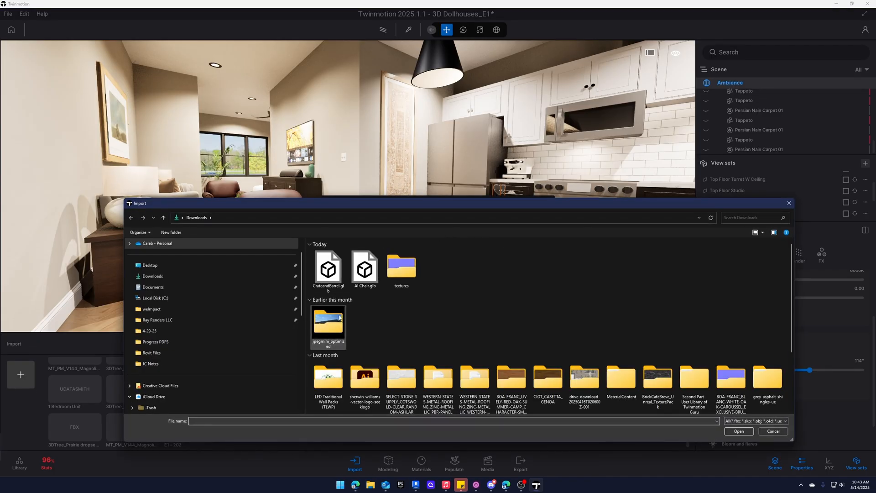
pyautogui.click(327, 268)
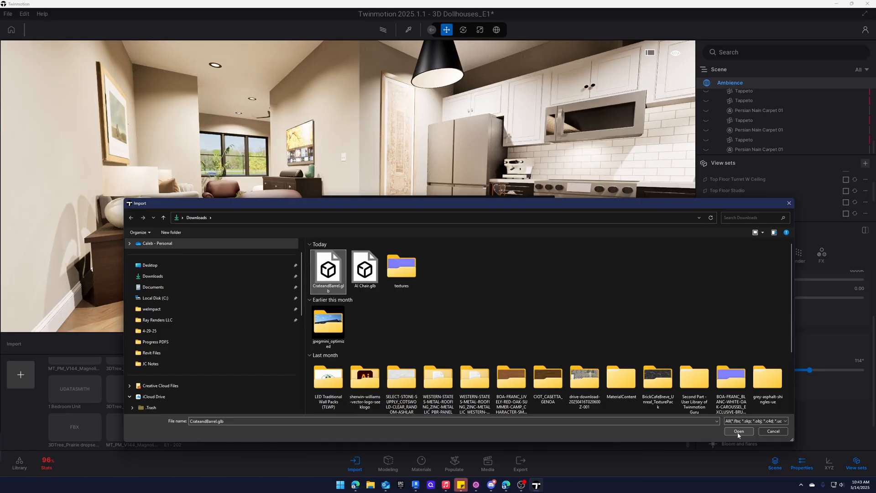
pyautogui.click(738, 431)
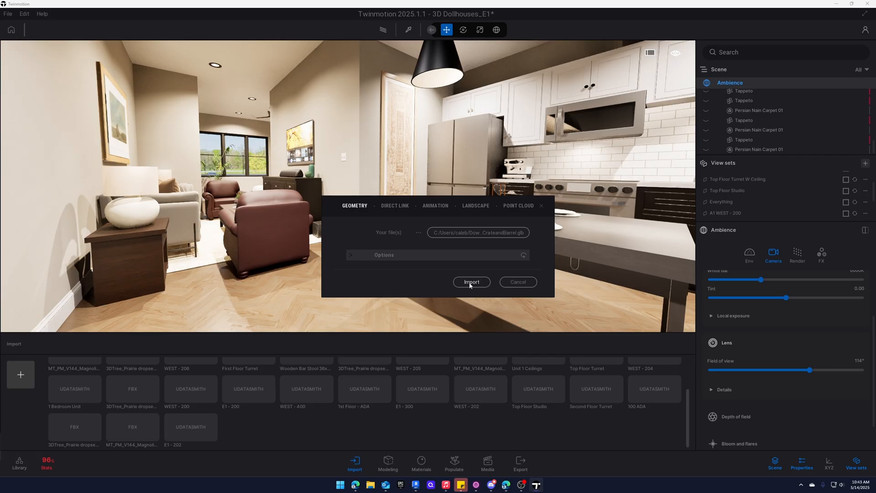
pyautogui.click(471, 282)
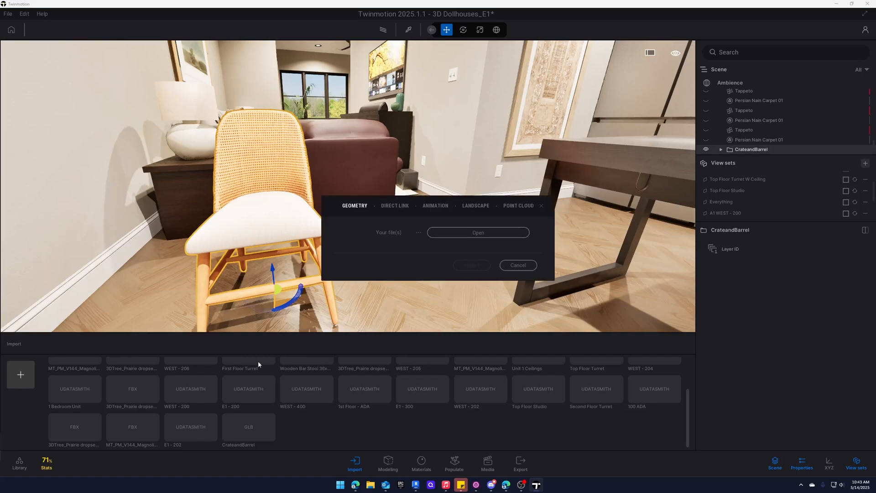
# Step: Import AI Chair.glb, keeping the scene's existing material on the conflict prompt
pyautogui.click(477, 233)
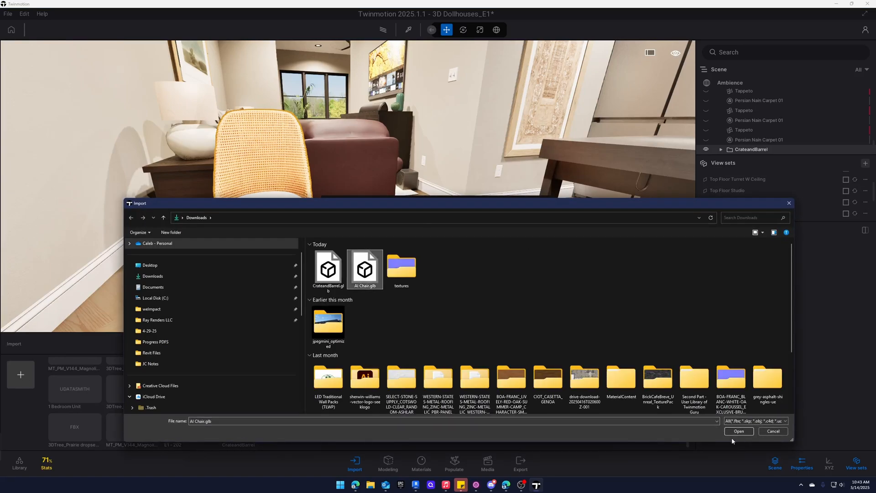
pyautogui.click(738, 431)
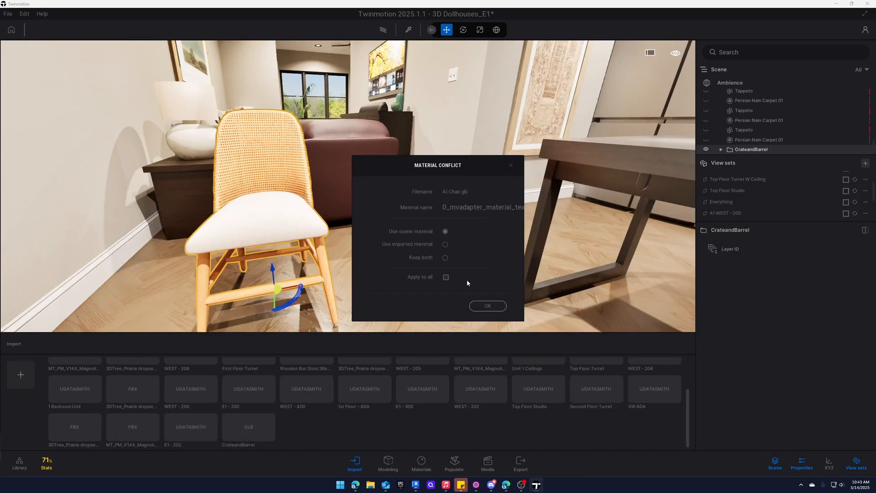
pyautogui.click(487, 306)
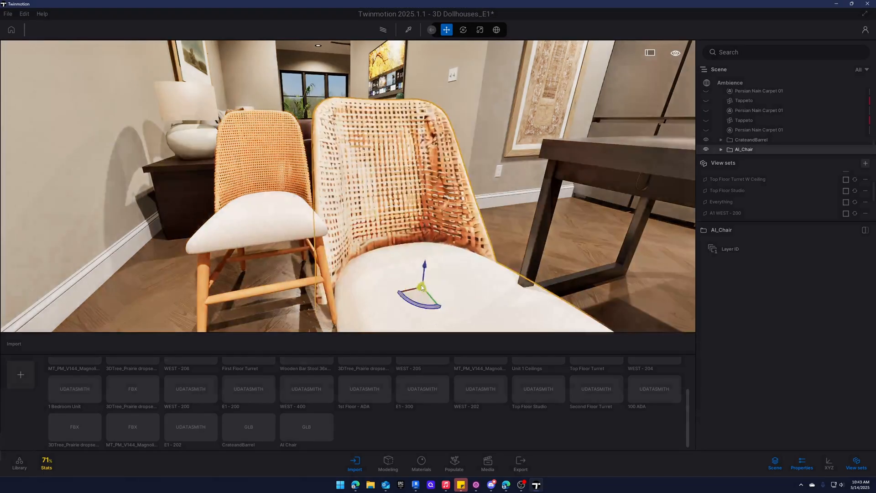
# Step: Move and rotate the AI chair so it stands beside the first chair facing the same way
pyautogui.click(463, 29)
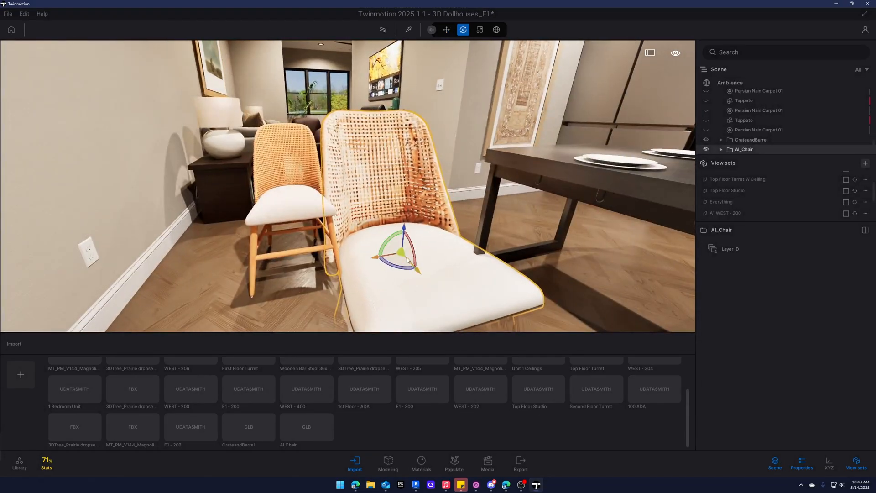
pyautogui.click(479, 29)
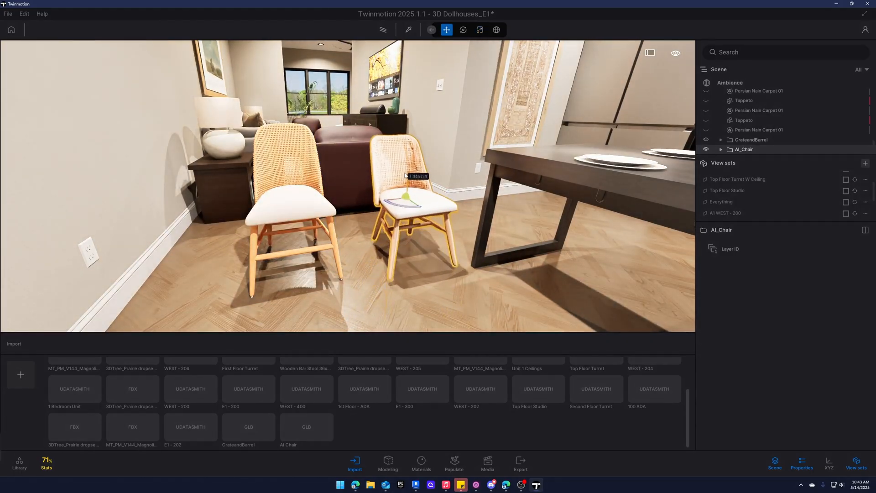
pyautogui.click(462, 29)
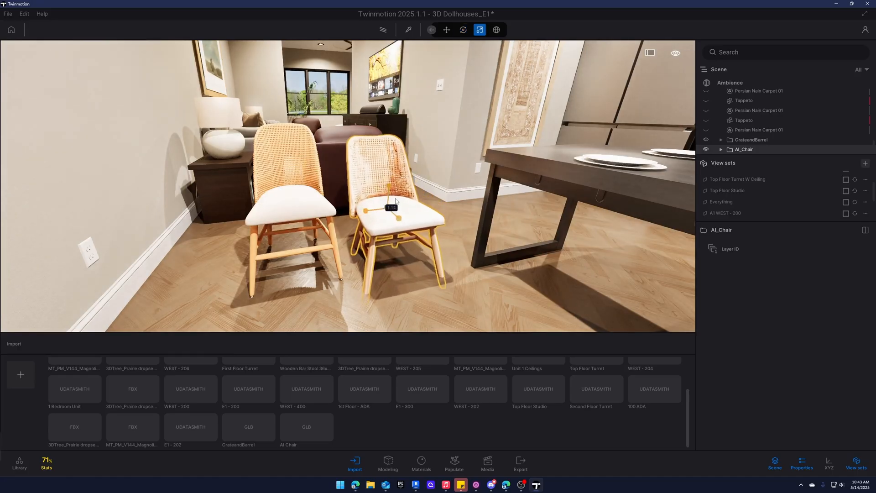
pyautogui.click(463, 30)
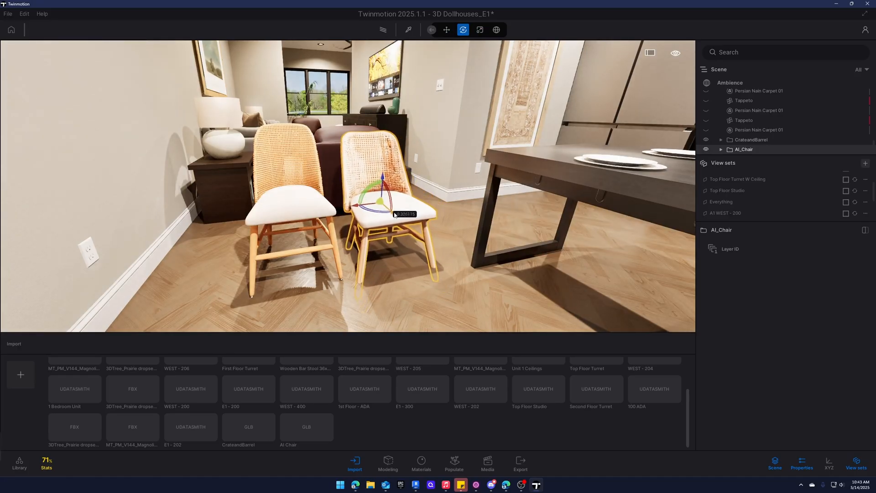
pyautogui.moveTo(380, 198); pyautogui.dragTo(382, 179)
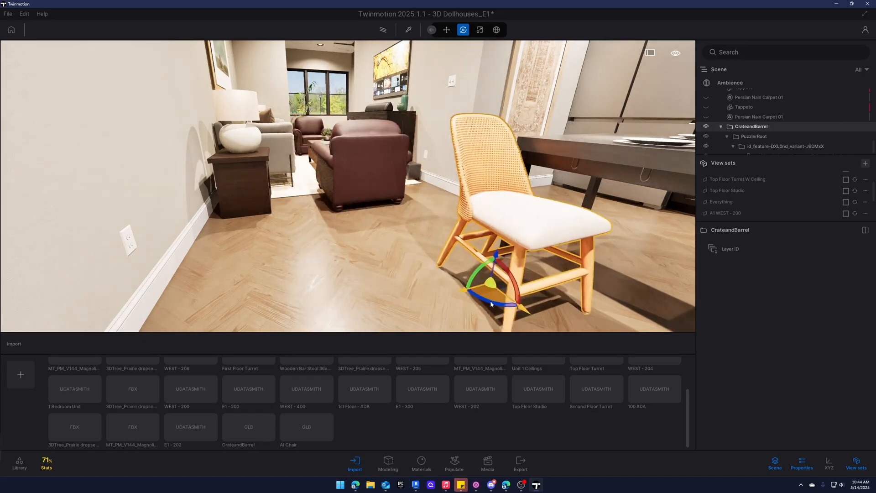
# Step: Pick the chair's rattan material and lower its Roughness intensity from 50% to 21%
pyautogui.click(408, 30)
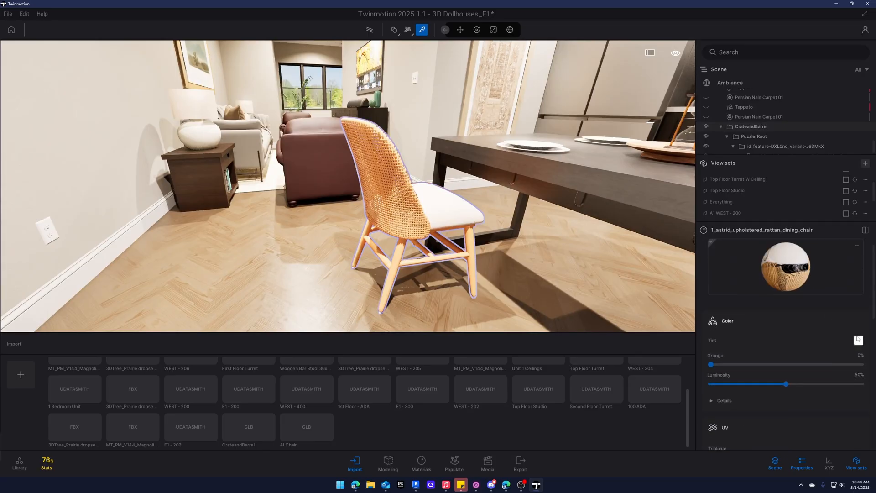
pyautogui.click(858, 341)
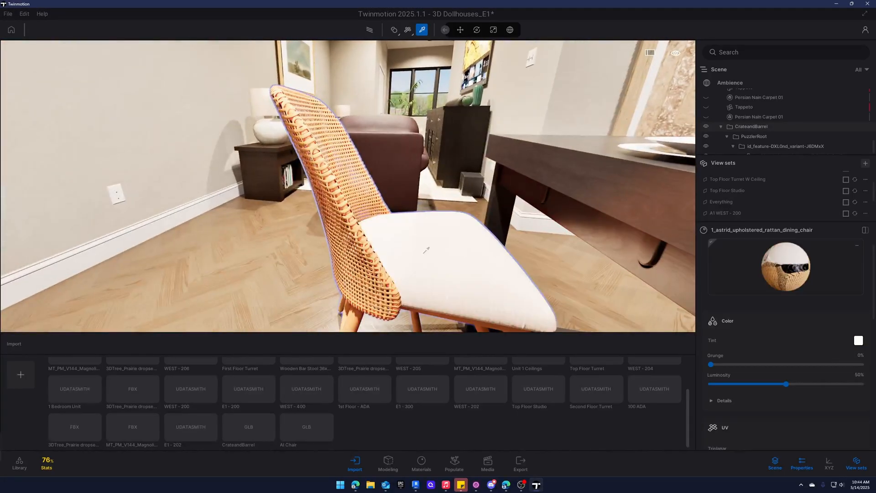
pyautogui.click(858, 340)
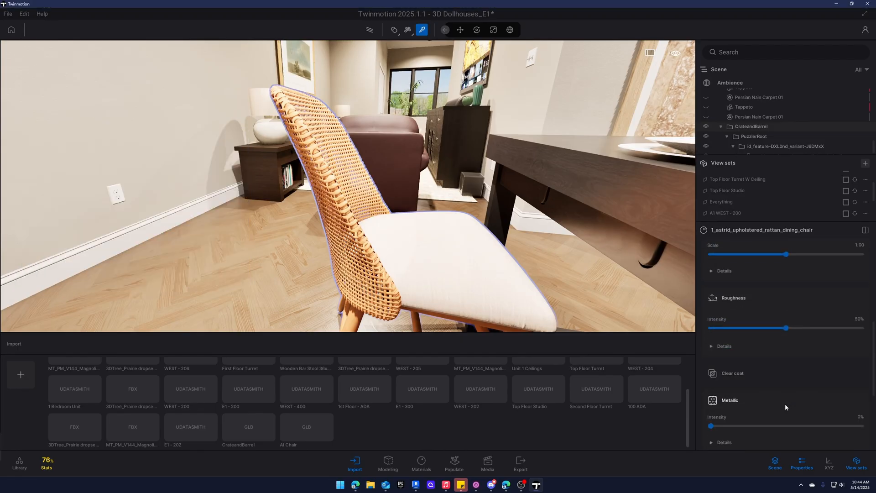
pyautogui.moveTo(787, 328); pyautogui.dragTo(751, 327)
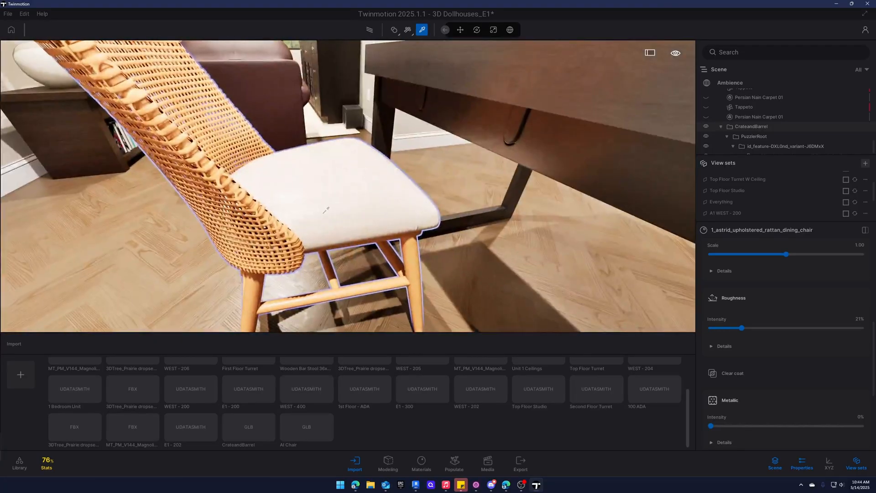
pyautogui.click(460, 29)
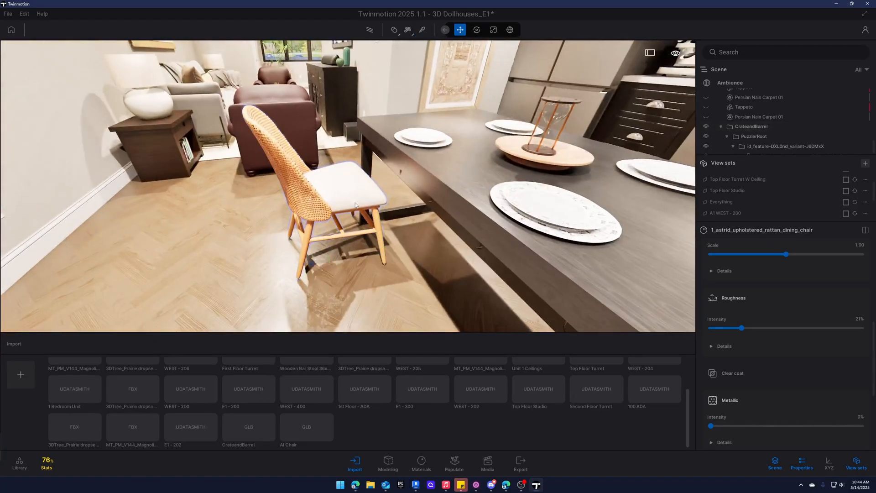